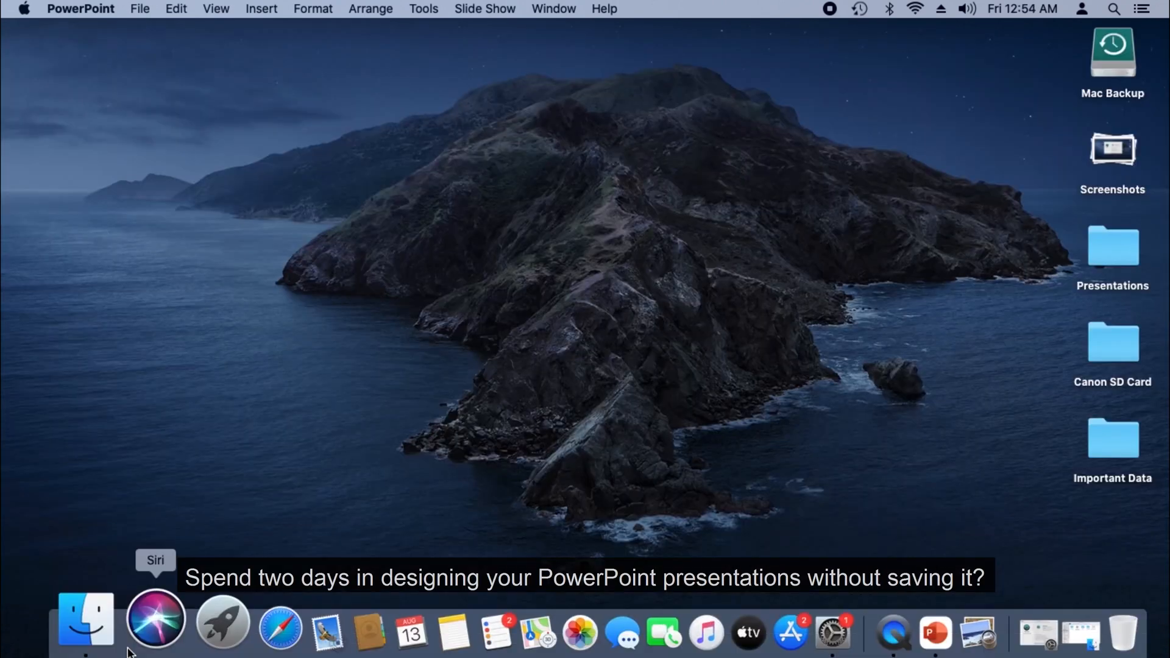
# Move Presentation1.pptx from Documents to the Bin and empty the Bin.
pyautogui.rightClick(777, 208)
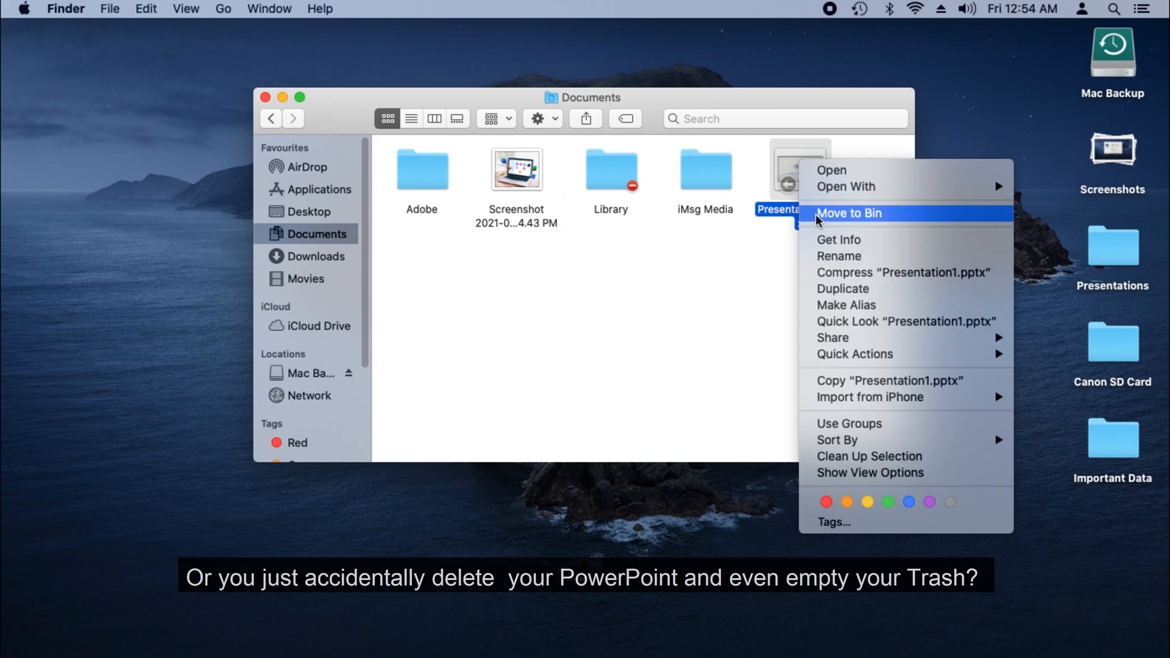
pyautogui.click(849, 213)
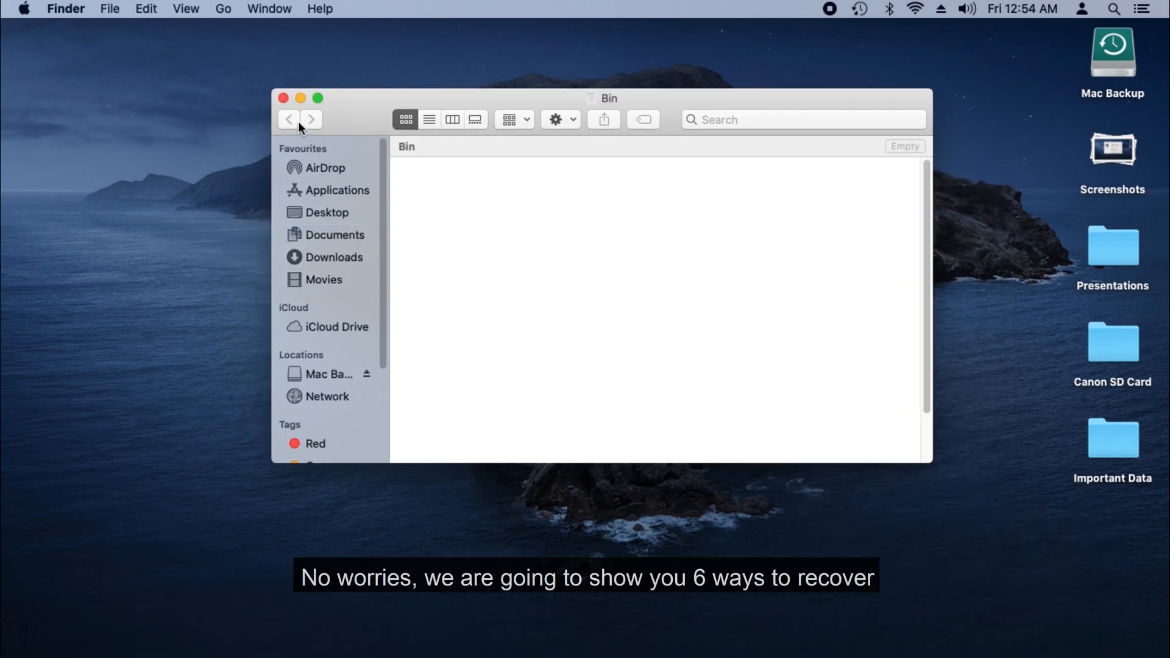
pyautogui.click(80, 9)
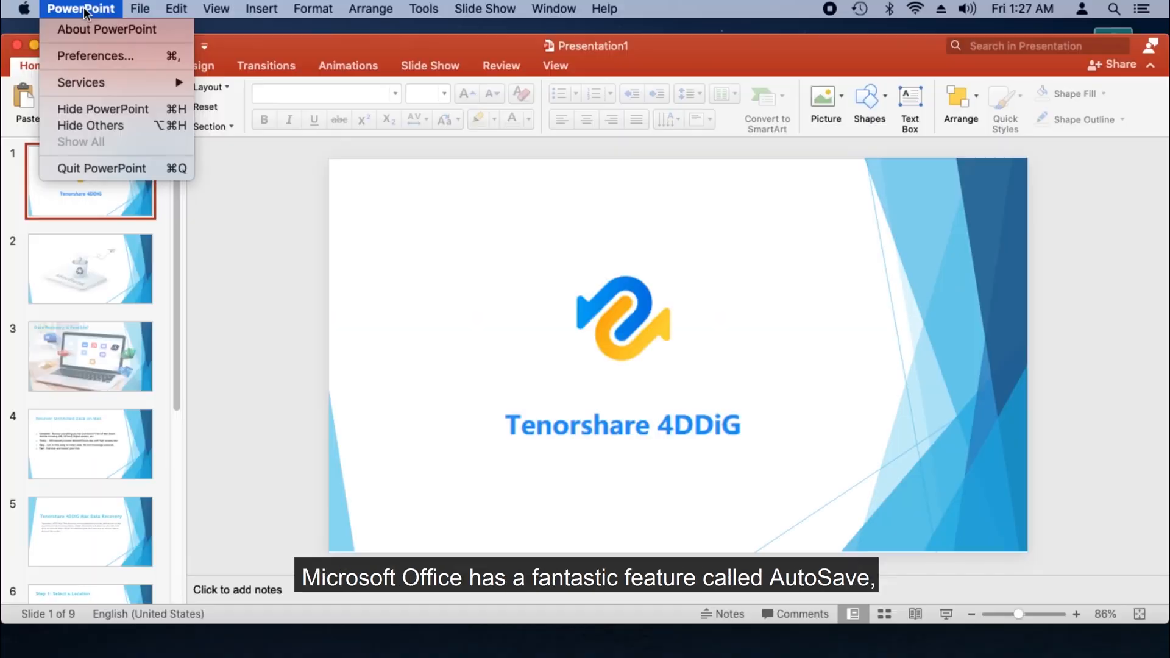
# Confirm Save AutoRecover info stays on at every 10 minutes in PowerPoint's Save preferences.
pyautogui.click(94, 56)
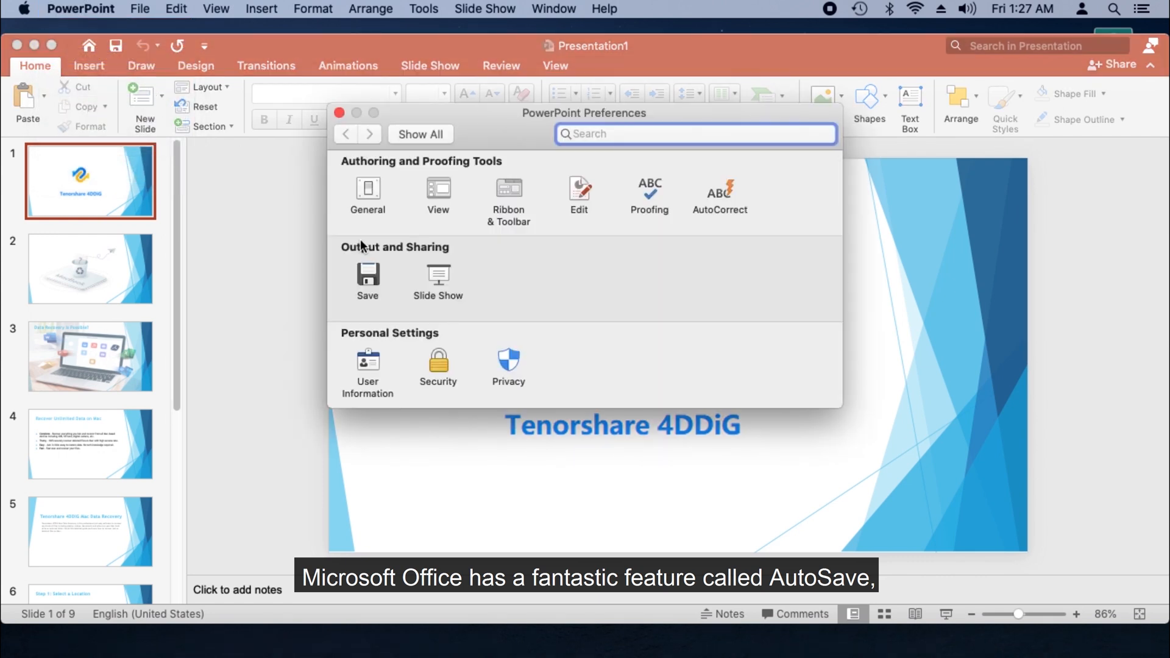
pyautogui.click(367, 284)
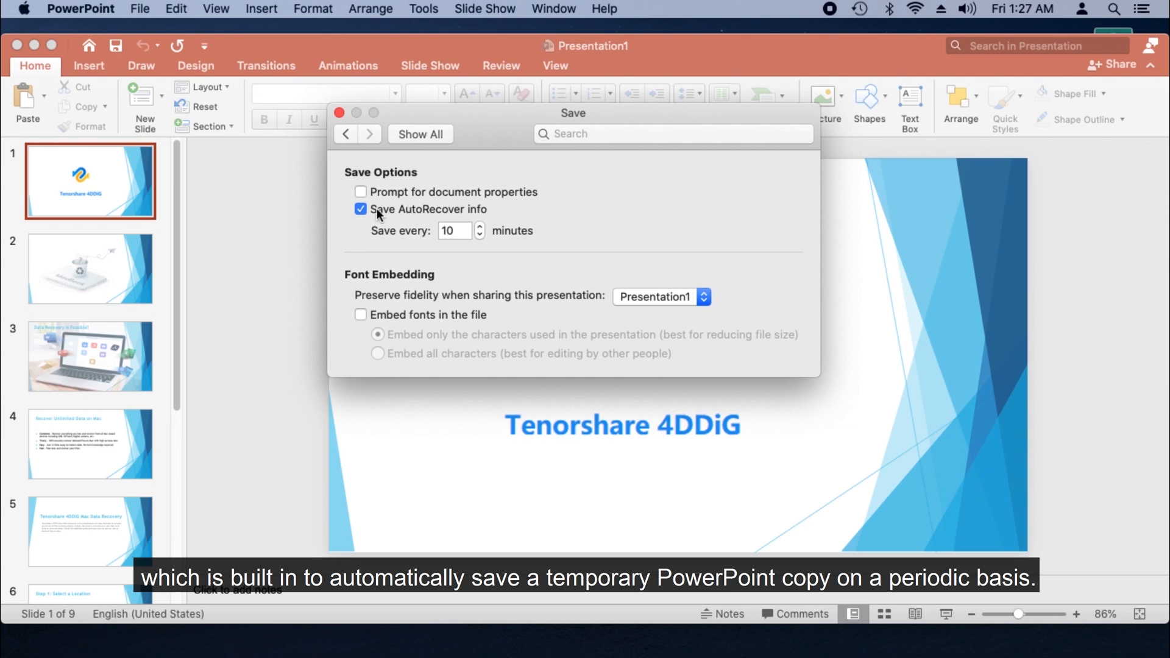
pyautogui.click(361, 209)
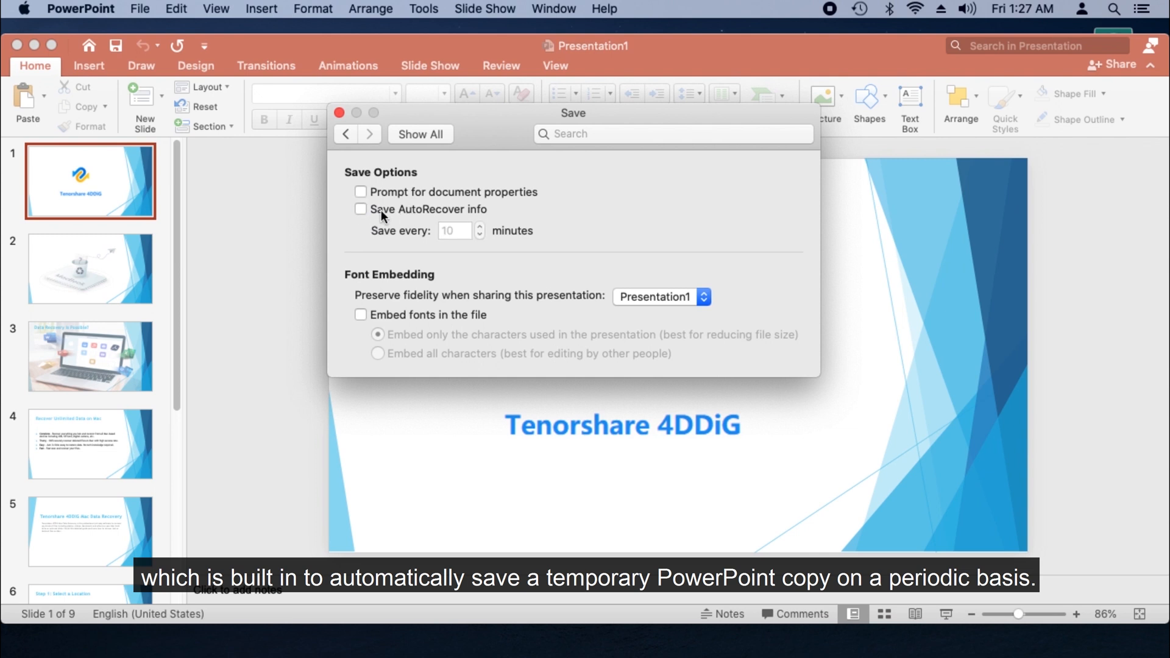
pyautogui.click(360, 209)
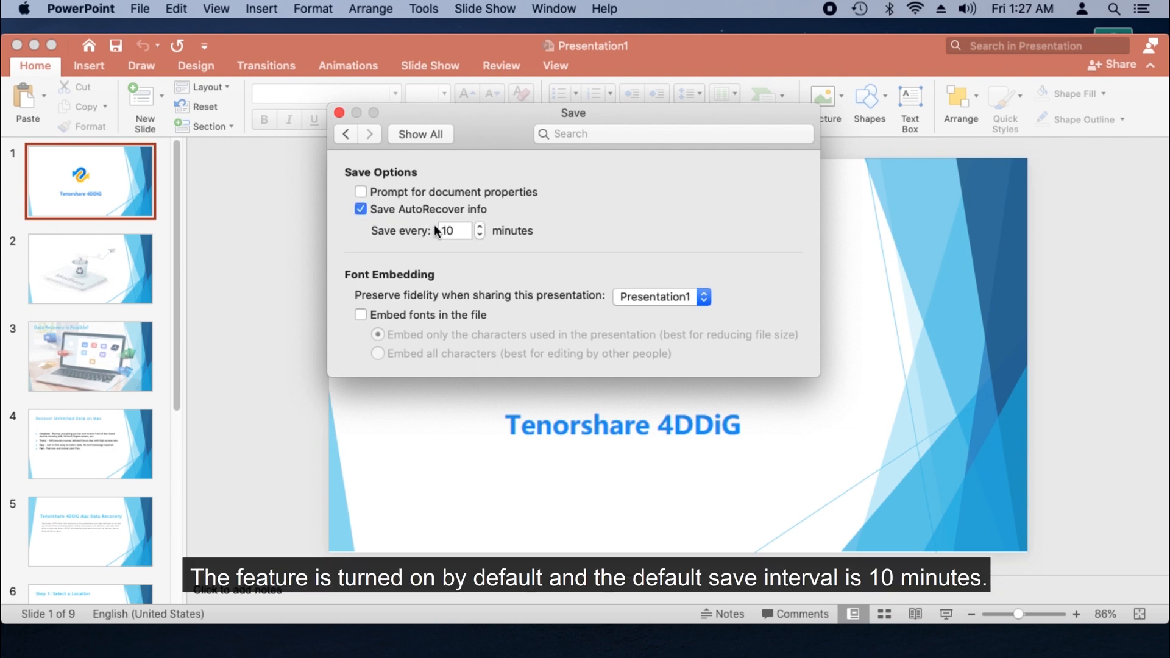
pyautogui.moveTo(529, 247)
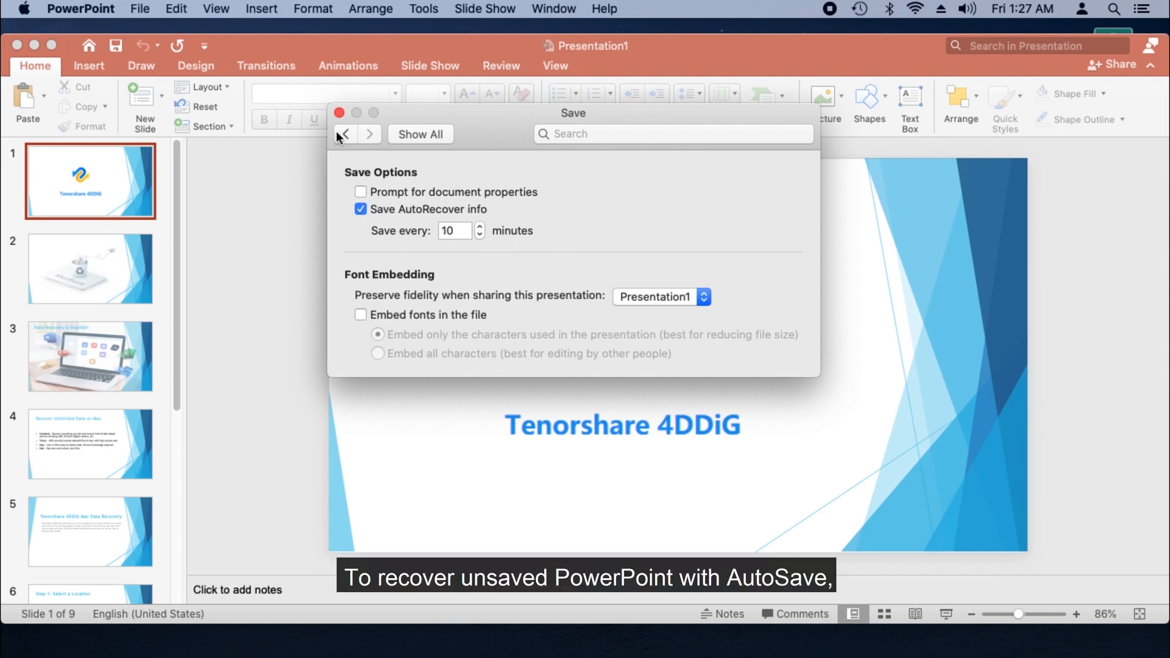
pyautogui.click(340, 112)
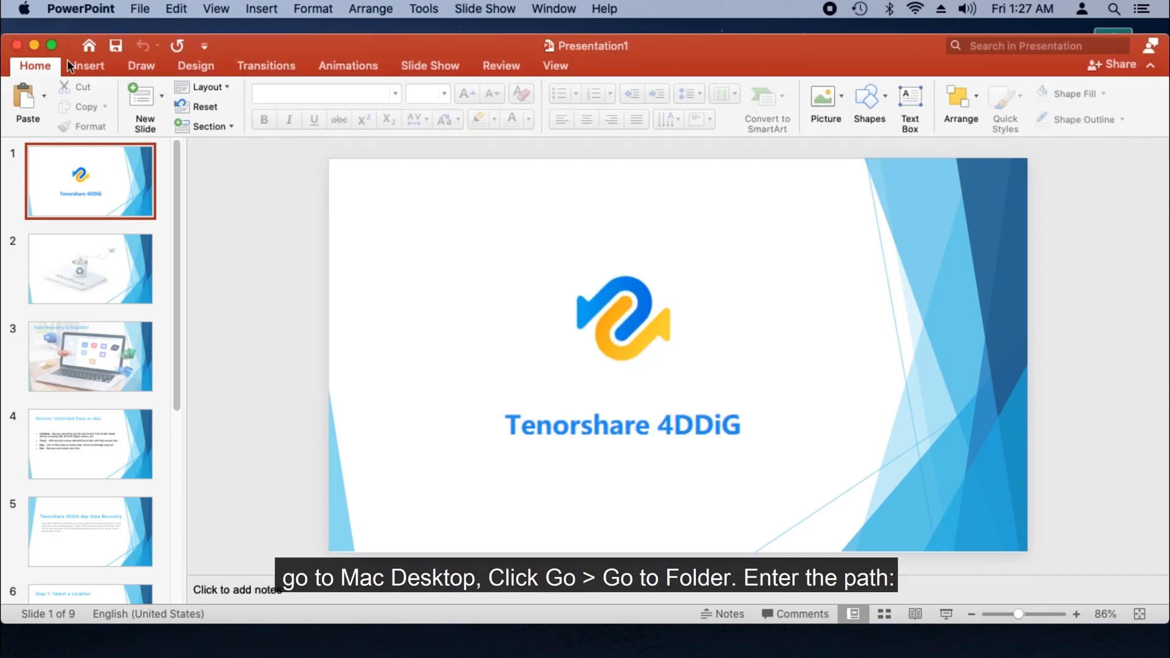
# Jump to the PowerPoint/Data/Library/Preferences/AutoRecovery folder via Go to Folder.
pyautogui.click(222, 8)
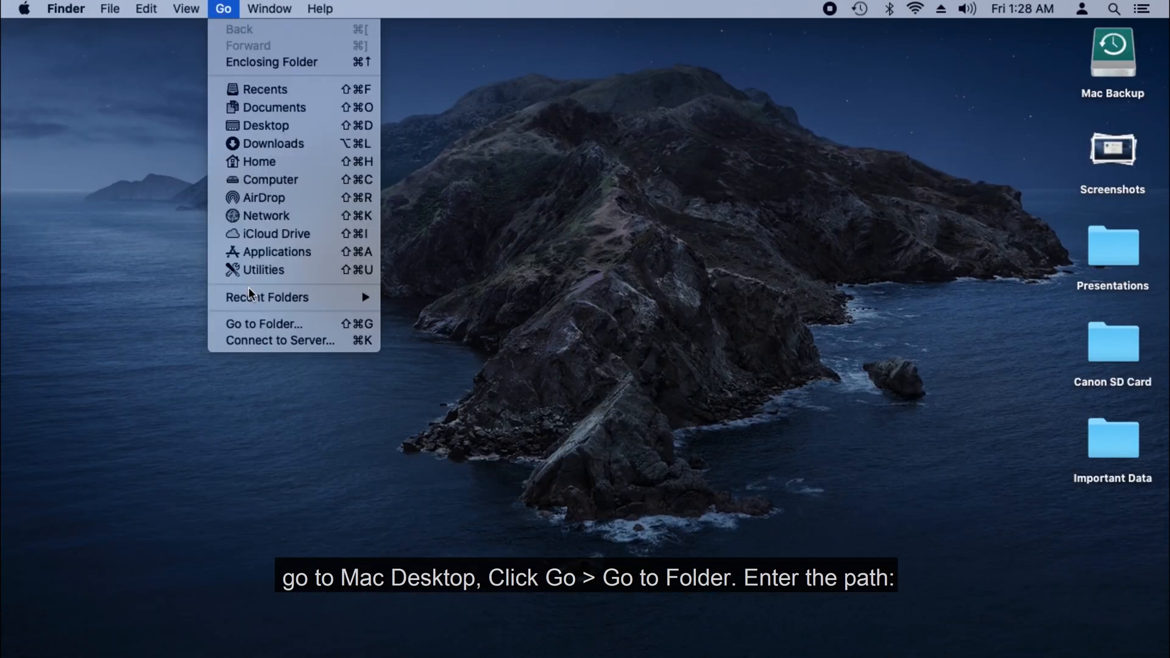
pyautogui.click(263, 323)
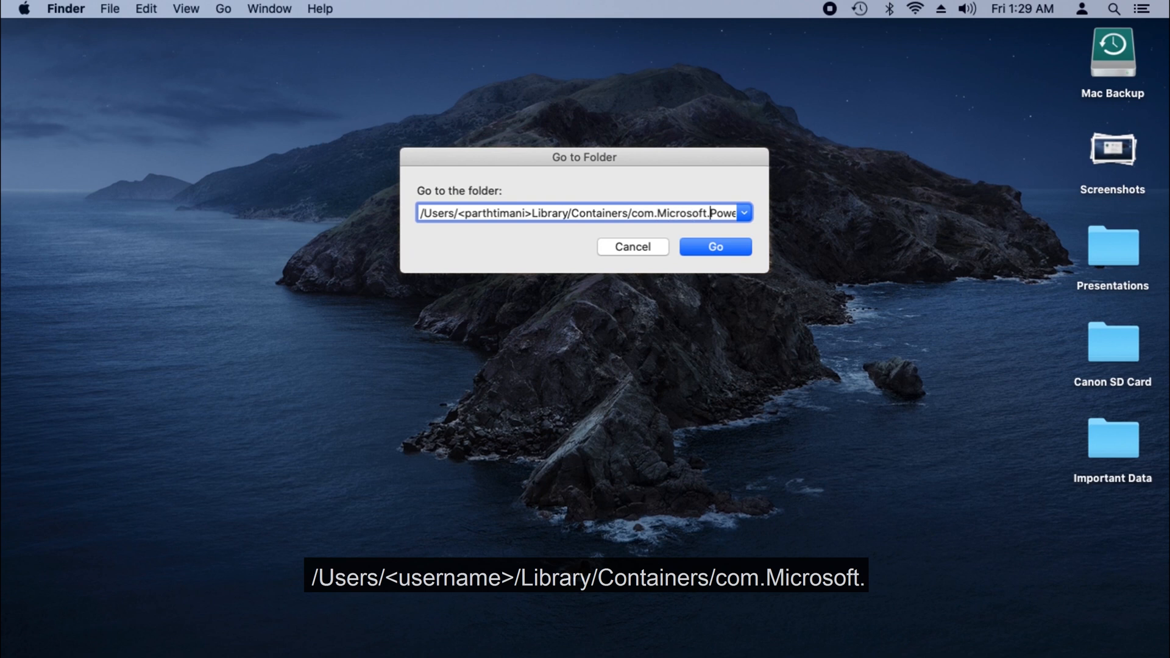
pyautogui.write('PowerPoint/Data/Library/Preferences/AutoRecovery')
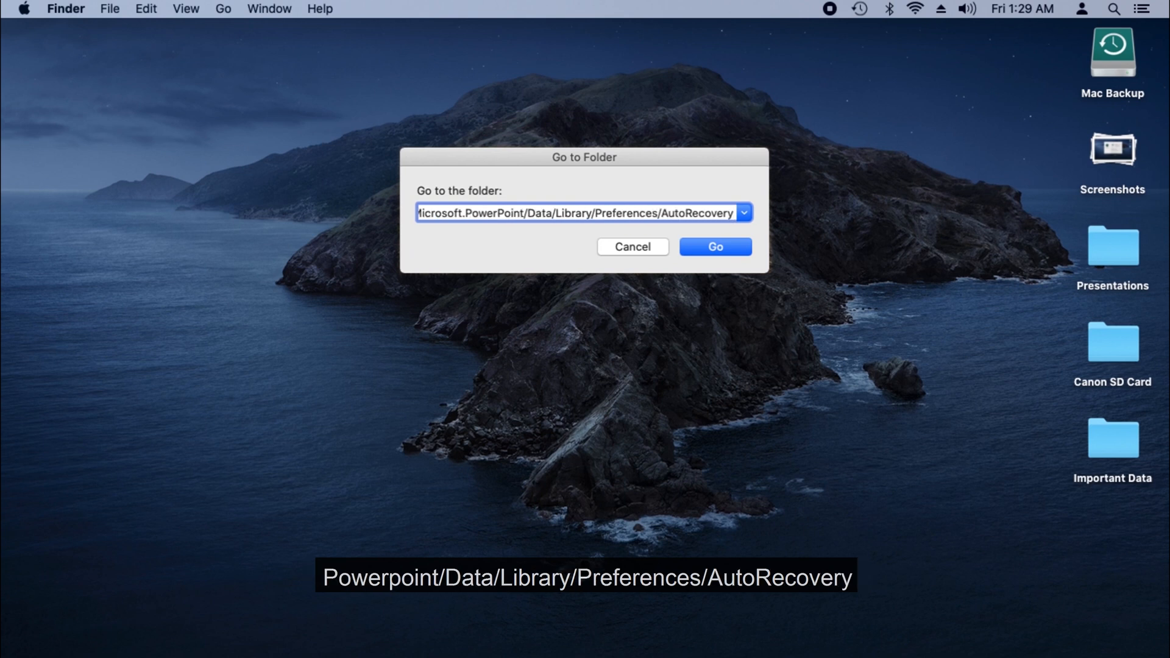
pyautogui.click(714, 246)
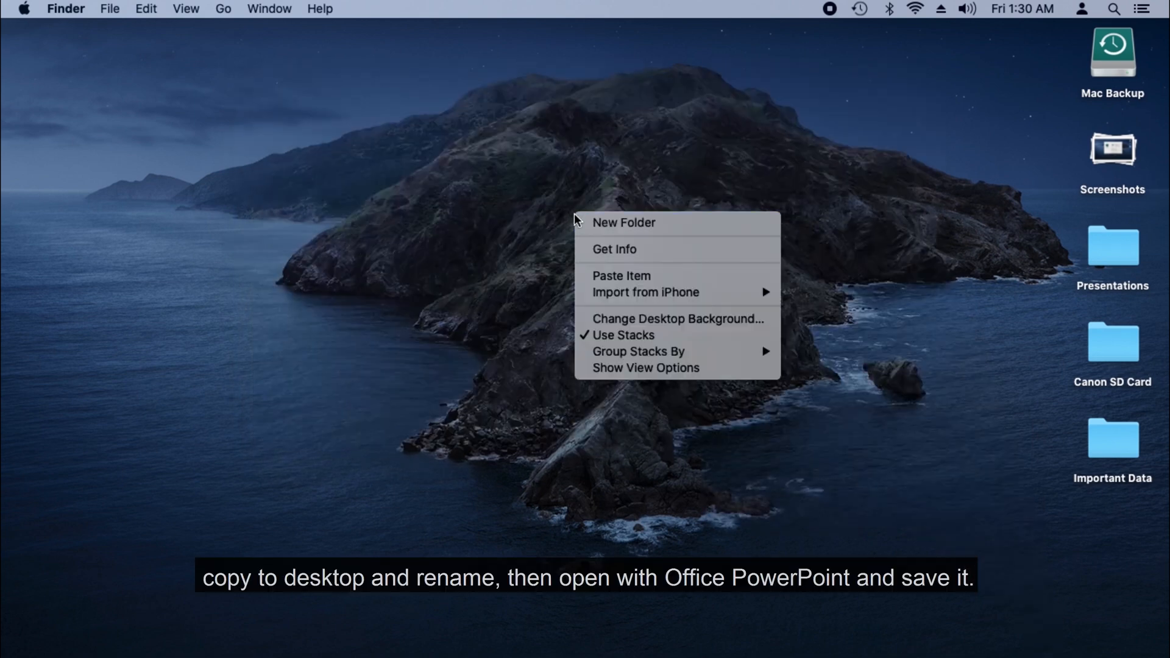
# Paste the recovered file onto the desktop as PPT1.pptx and open it.
pyautogui.click(620, 276)
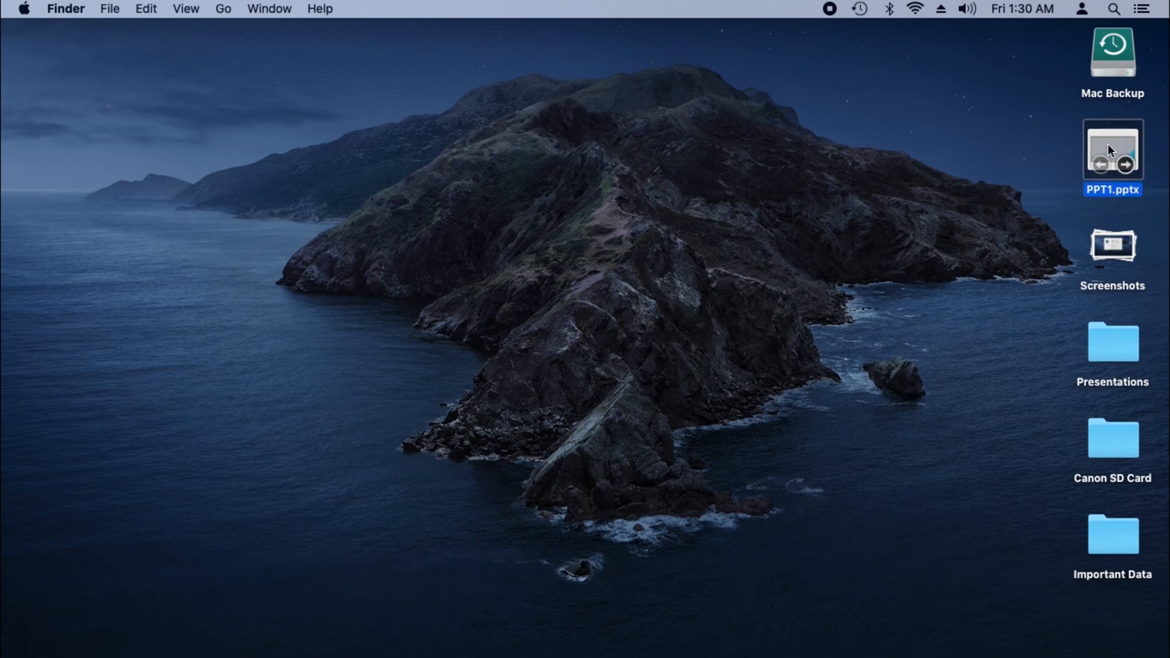
pyautogui.doubleClick(1111, 149)
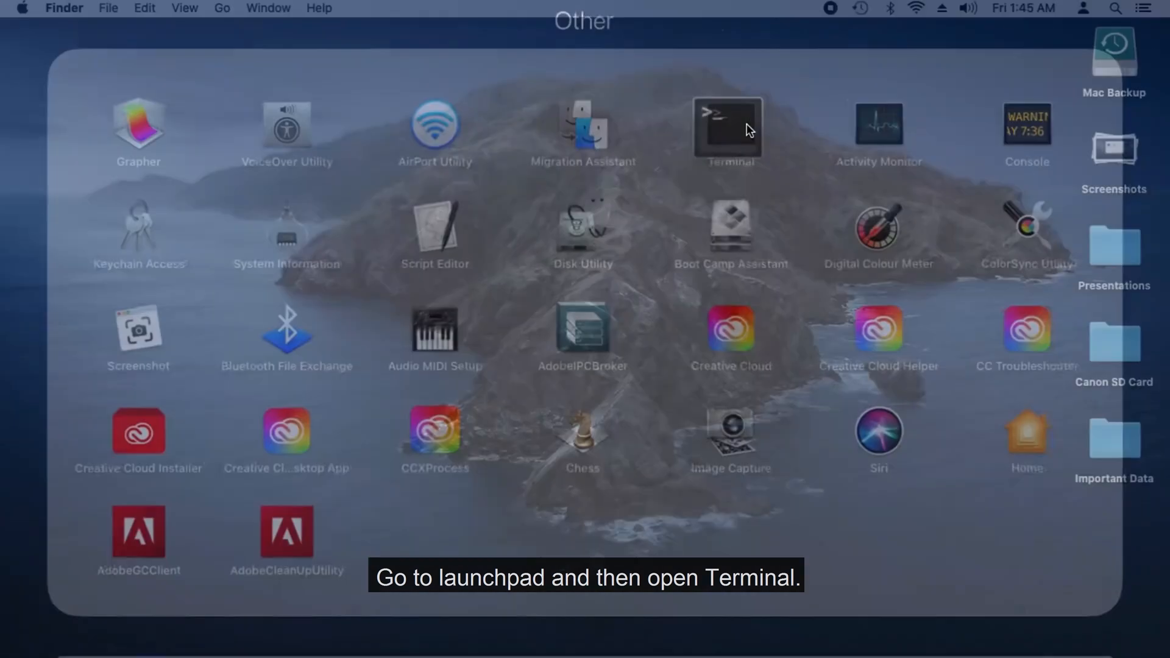
# Launch Terminal and run open $TMPDIR to reveal the temporary items folder.
pyautogui.doubleClick(727, 125)
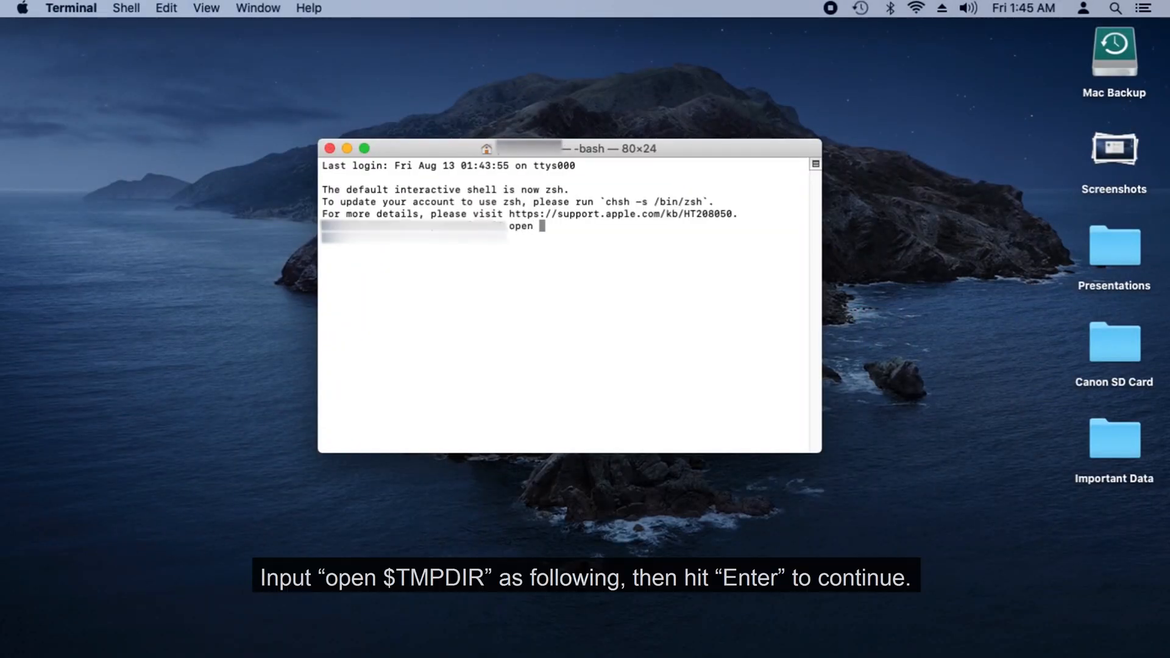
pyautogui.write('$TMPD')
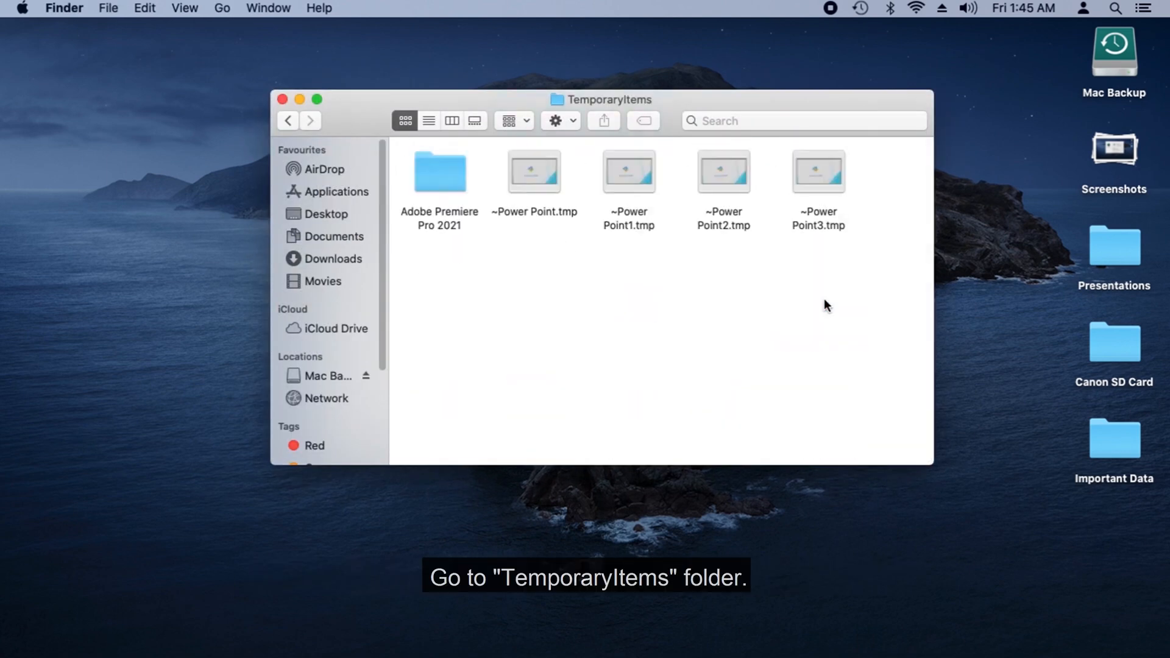
# Copy ~Power Point3.tmp to the desktop renamed as ~Power Point3.pptx.
pyautogui.rightClick(818, 171)
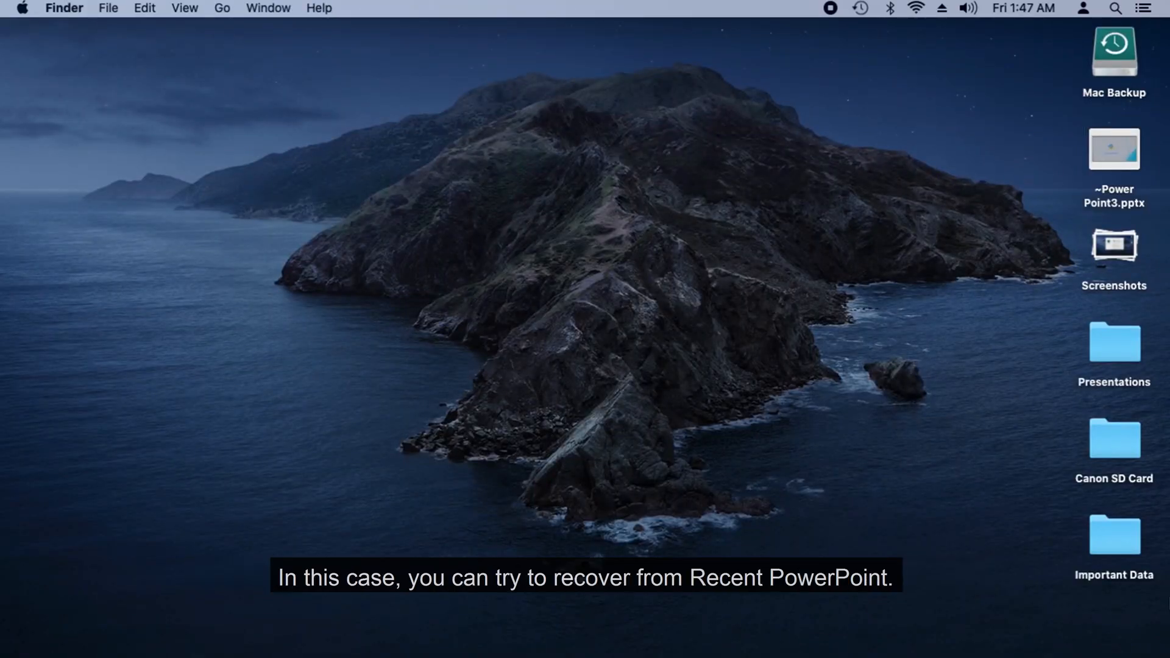
# Launch PowerPoint and show the full Open Recent list via File > Open Recent > More.
pyautogui.click(836, 633)
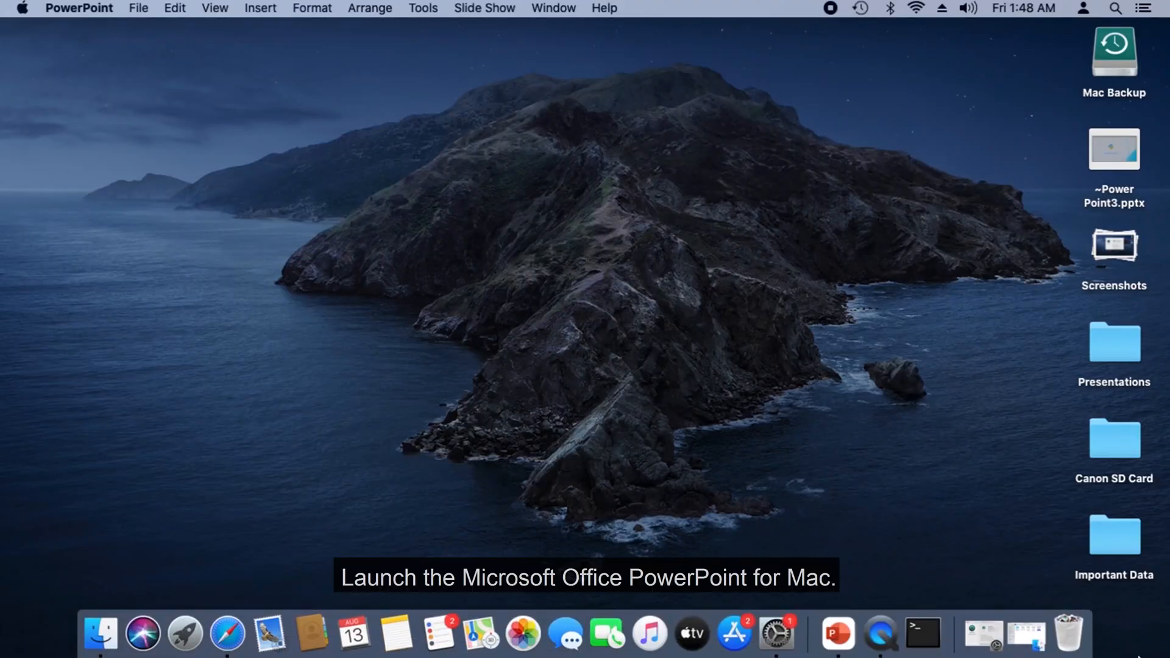
pyautogui.click(835, 634)
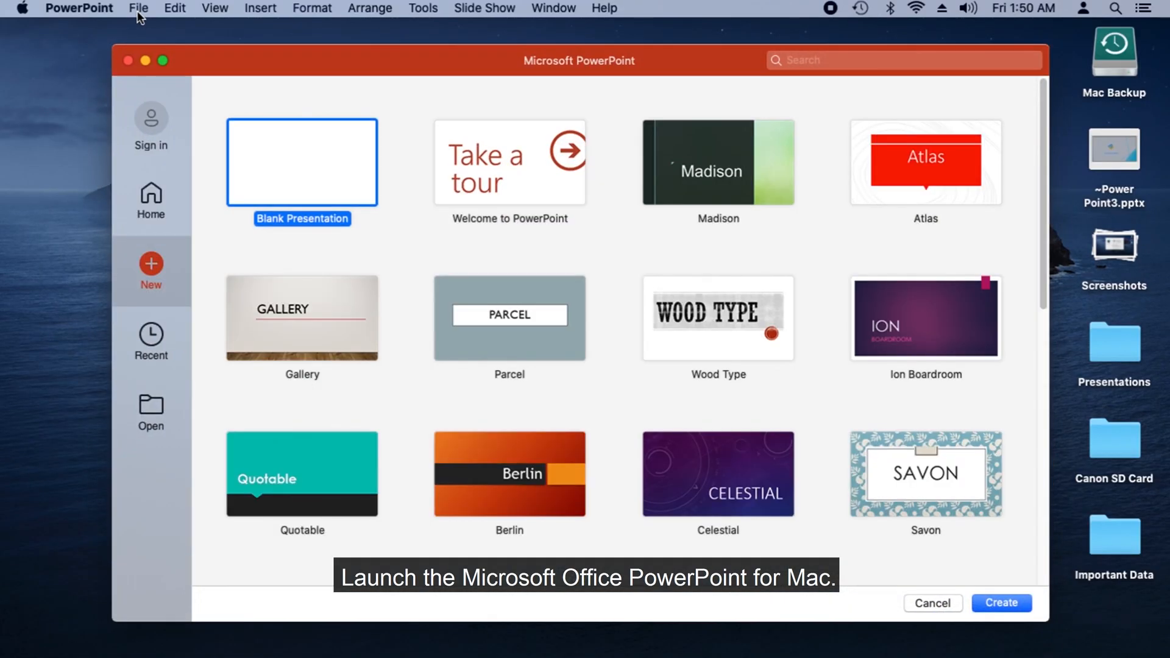
pyautogui.click(138, 9)
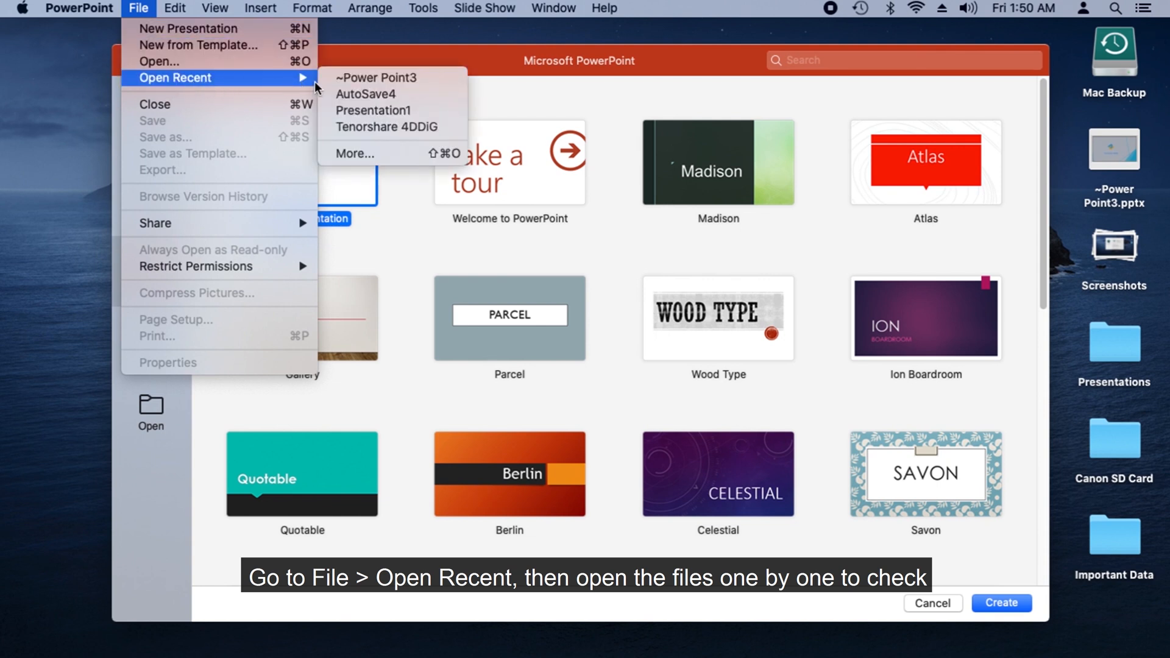
pyautogui.moveTo(387, 111)
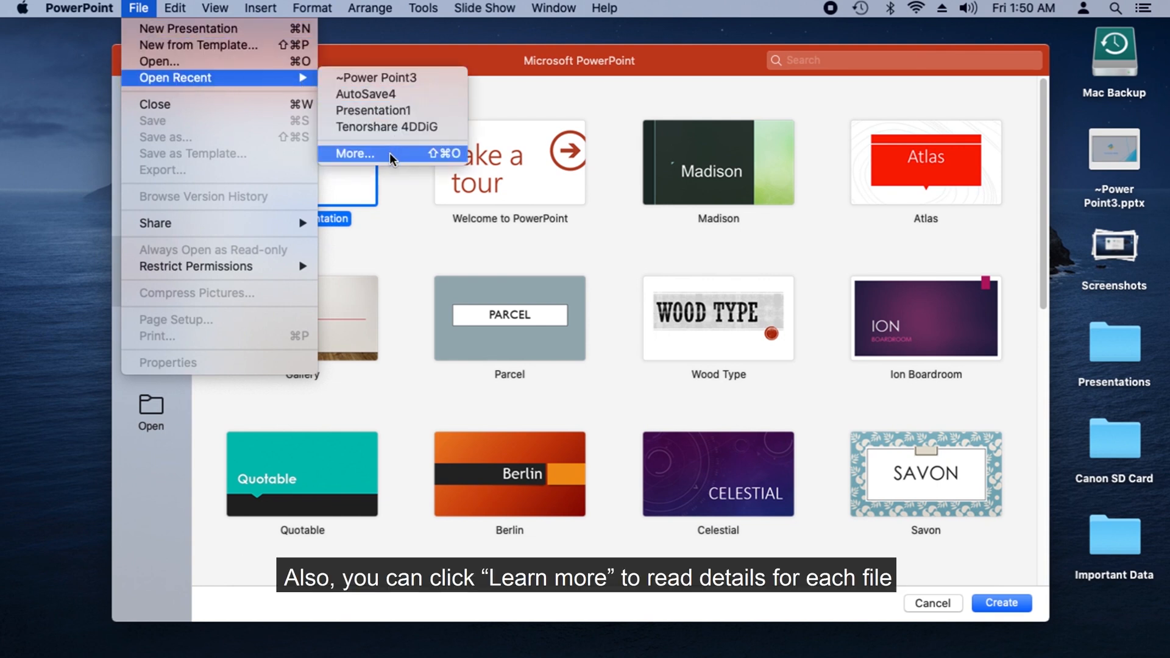
pyautogui.click(353, 154)
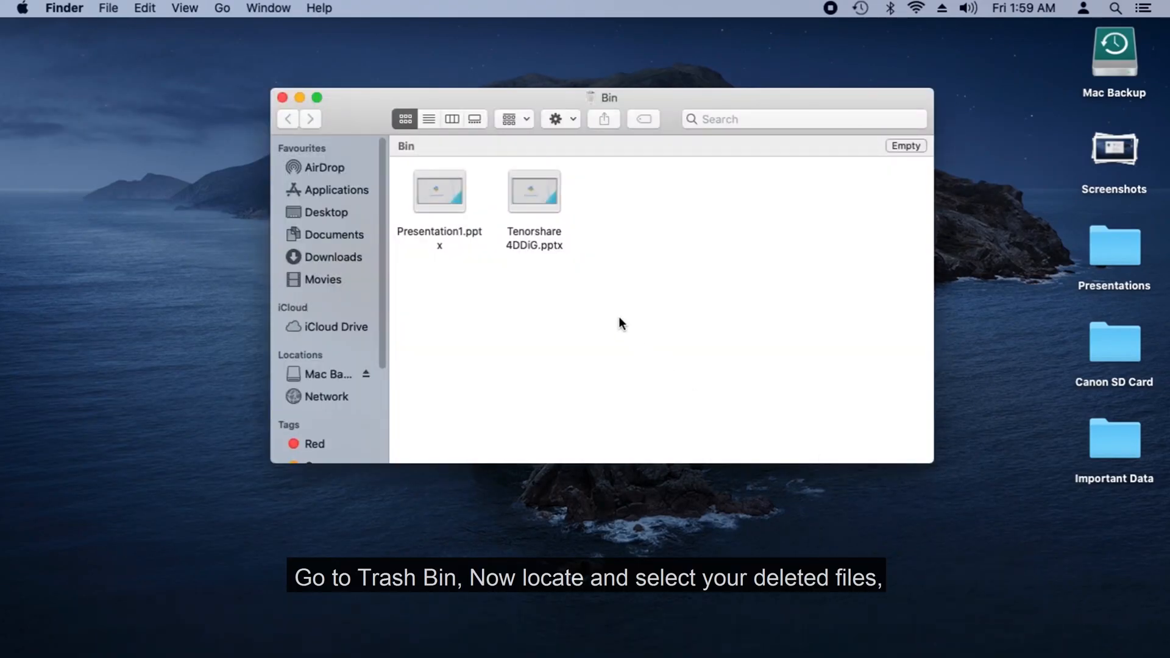
# Put Presentation1.pptx and Tenorshare 4DDiG.pptx back from the Bin to Presentations.
pyautogui.rightClick(439, 191)
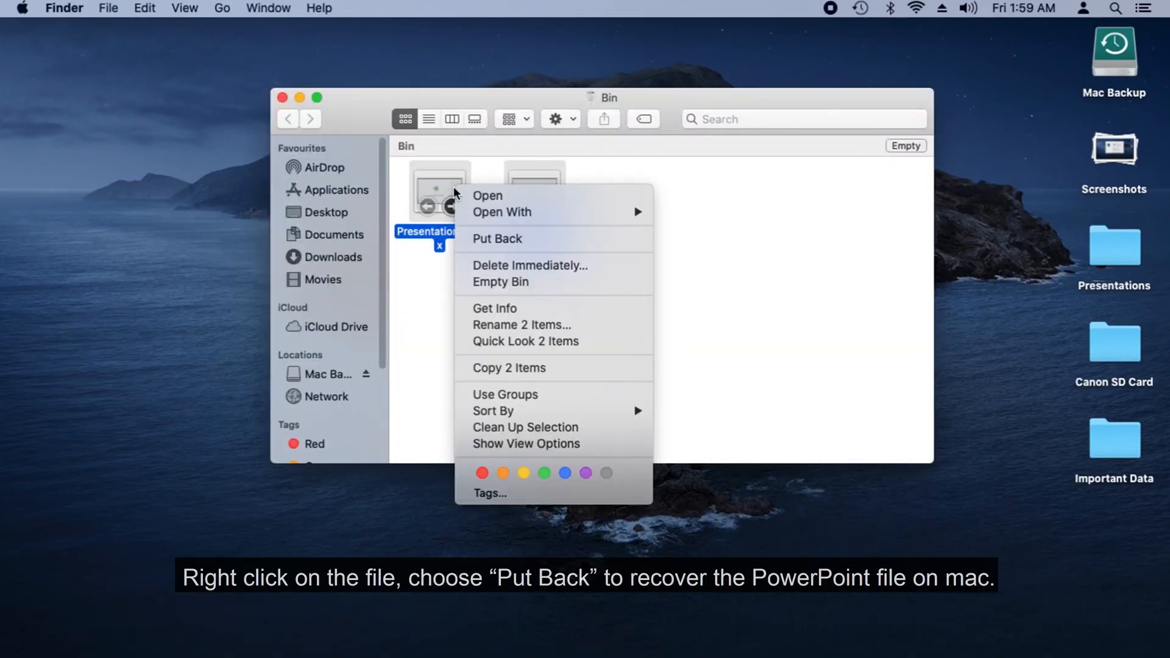
pyautogui.click(497, 237)
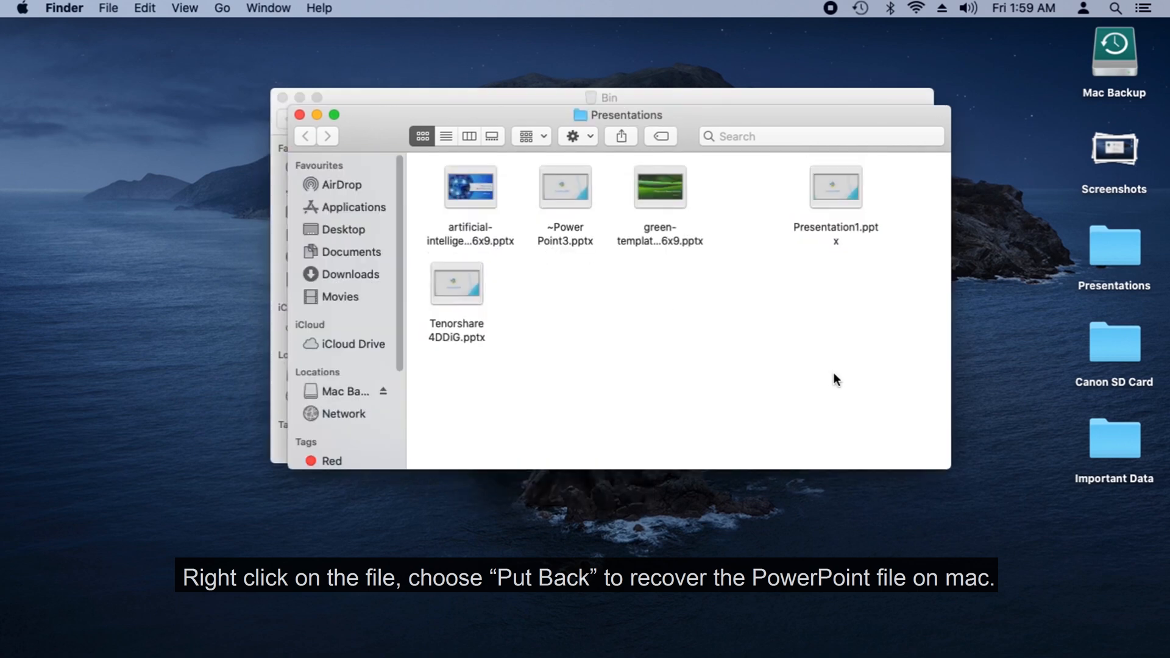
pyautogui.click(301, 115)
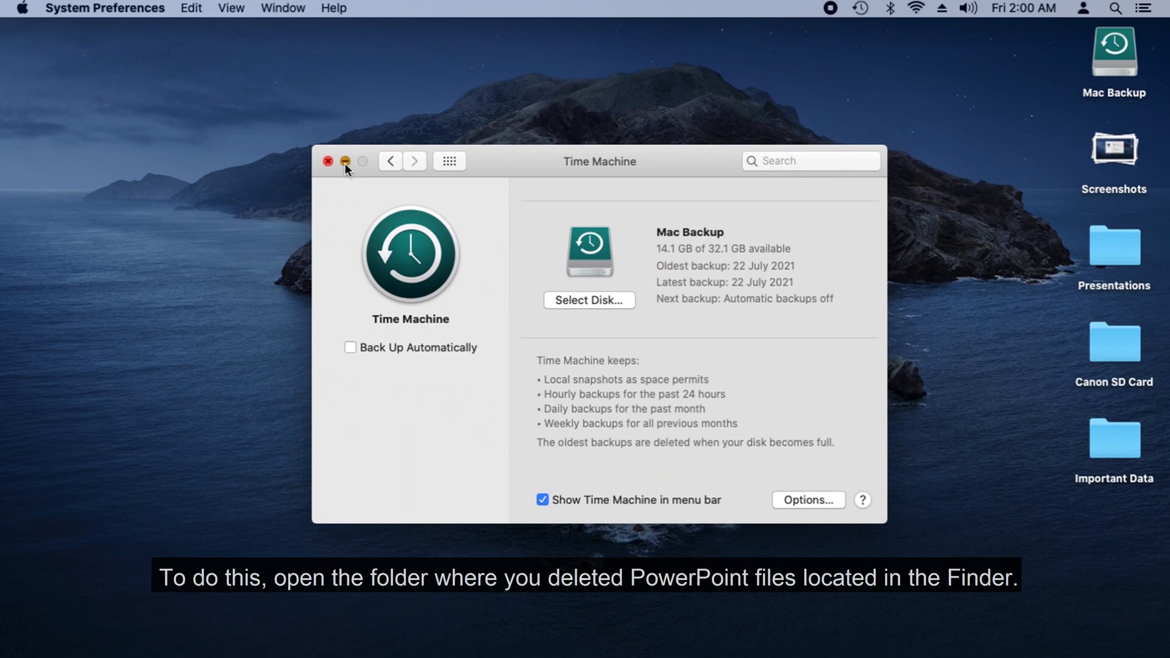
# Enter the Time Machine backup browser from the Presentations folder.
pyautogui.click(327, 161)
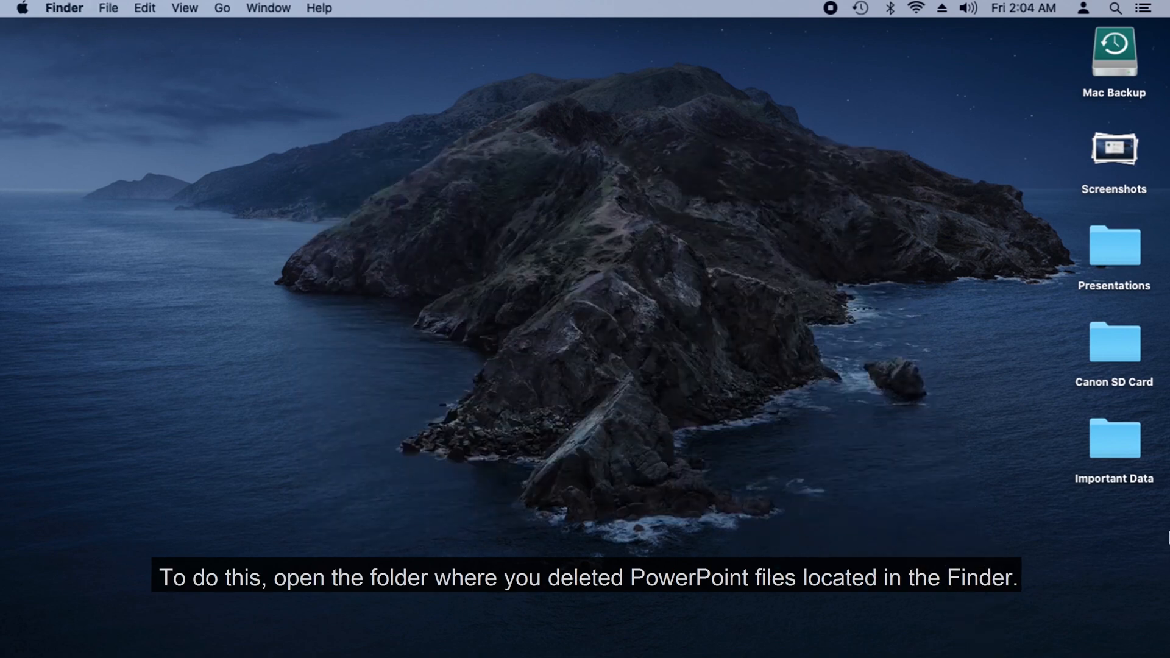
pyautogui.doubleClick(1114, 246)
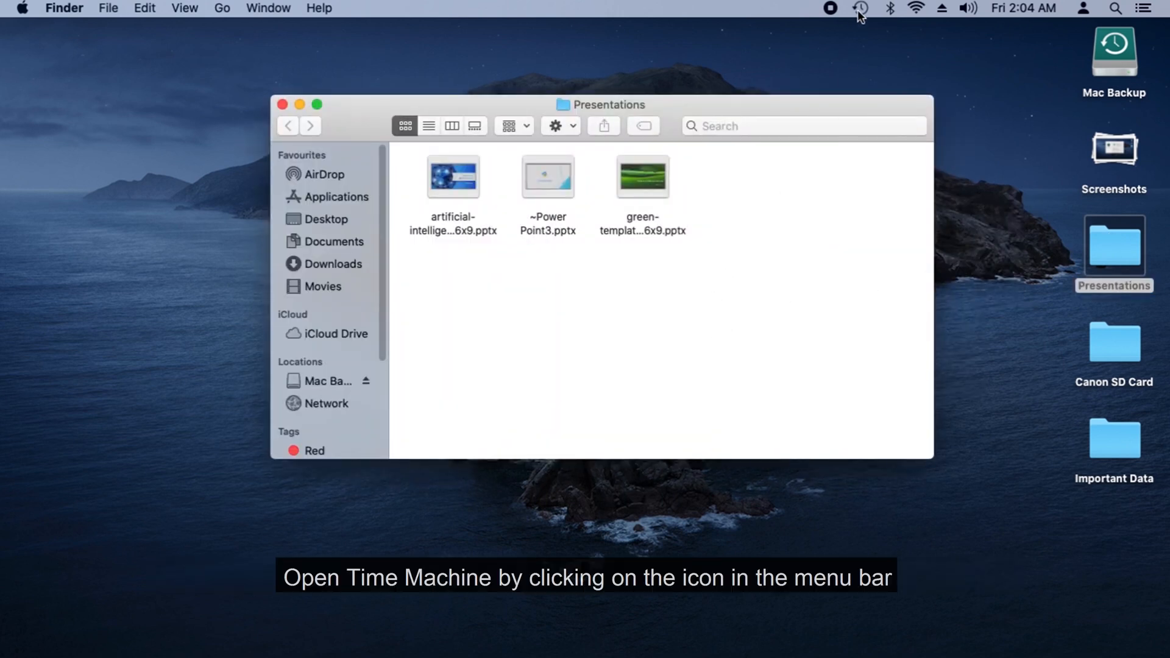
pyautogui.click(859, 8)
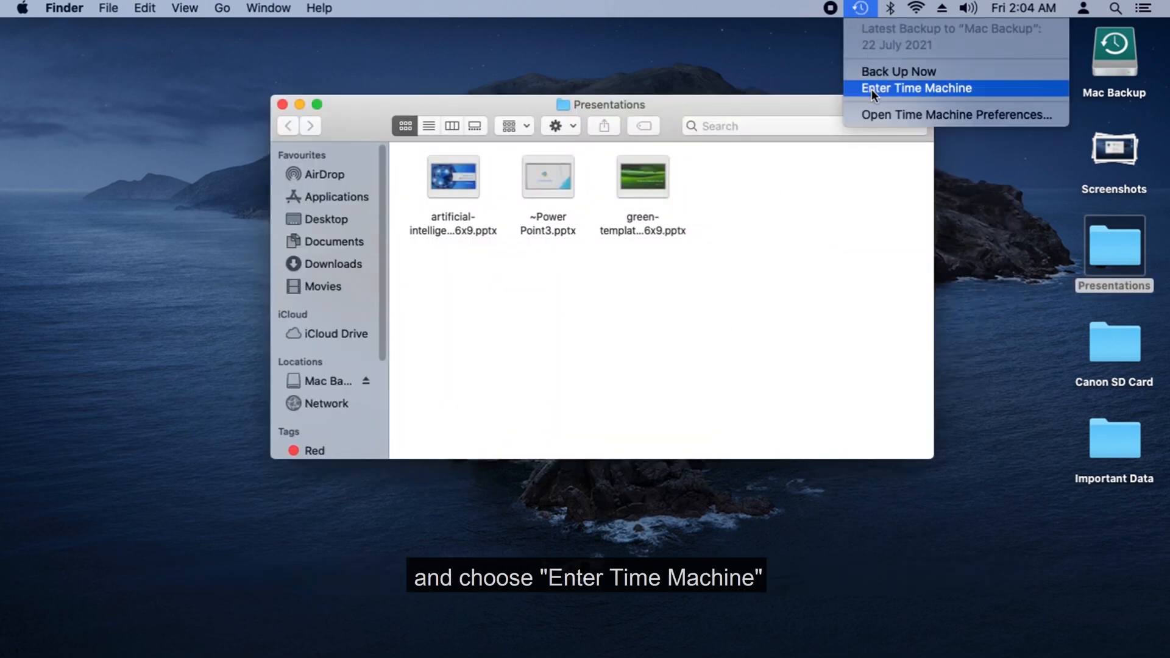
pyautogui.click(915, 88)
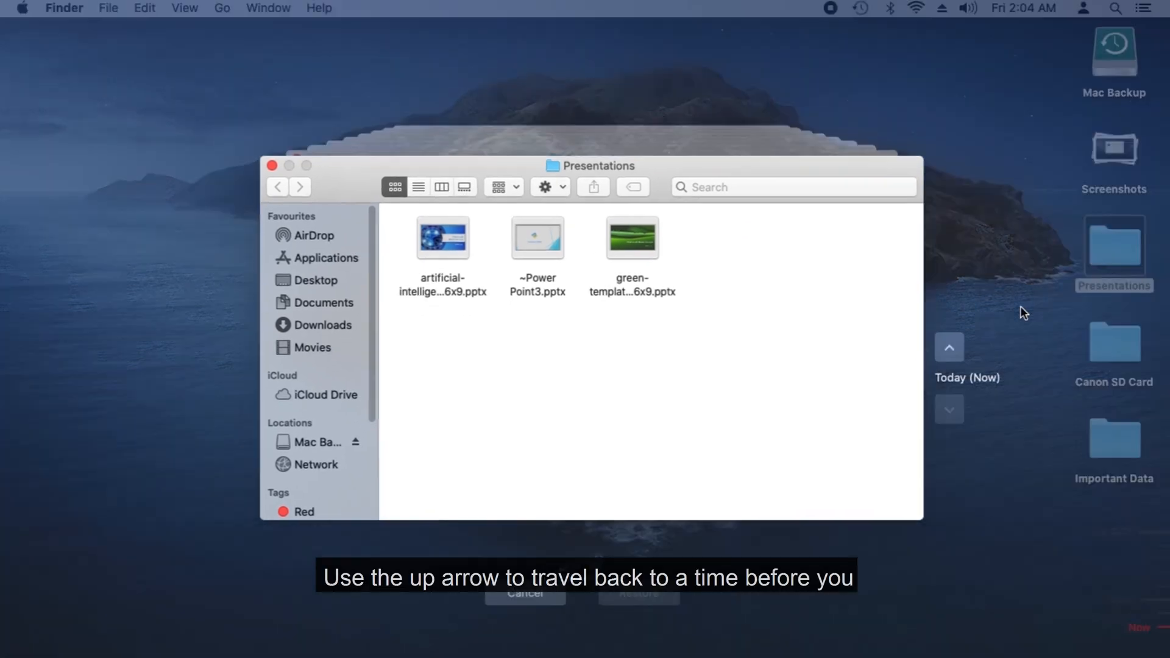
# Restore Presentation1.pptx and Tenorshare 4DDiG.pptx from an earlier backup.
pyautogui.click(948, 347)
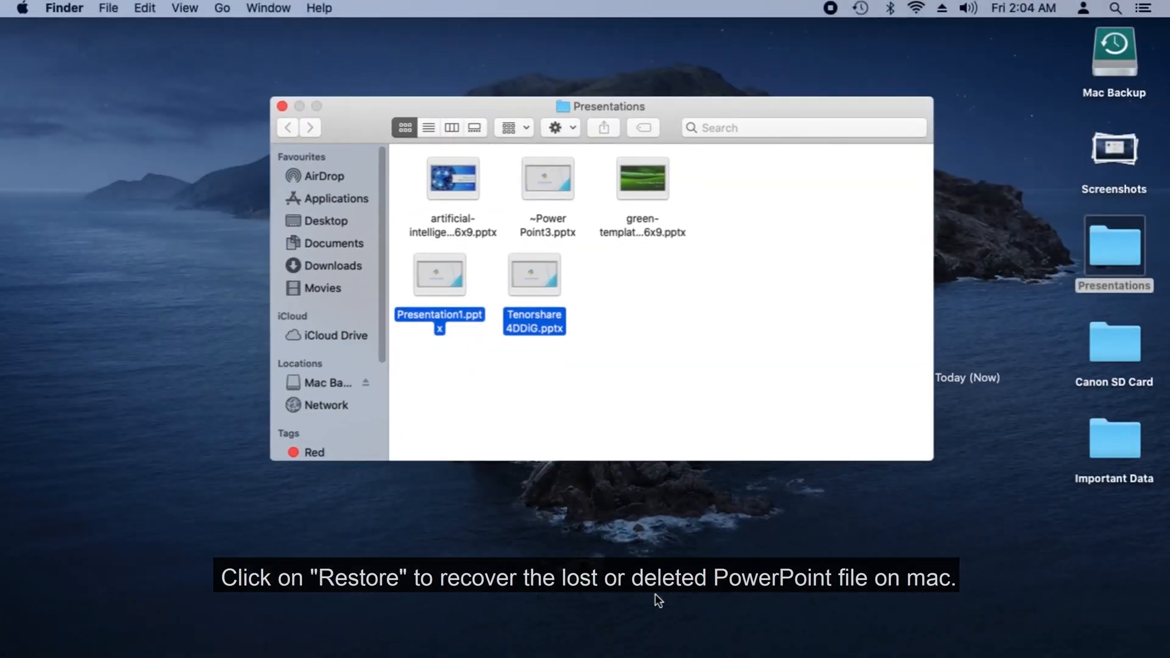
pyautogui.click(282, 106)
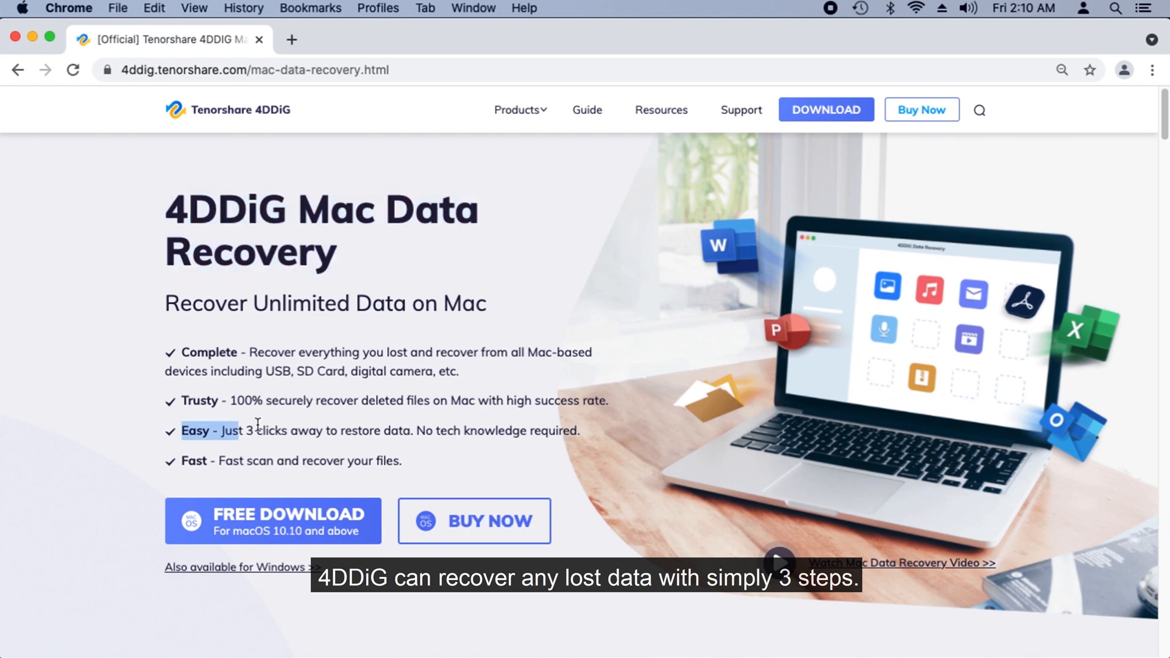
# Scroll through the 4DDiG Mac Data Recovery product page features.
pyautogui.scroll(-3)
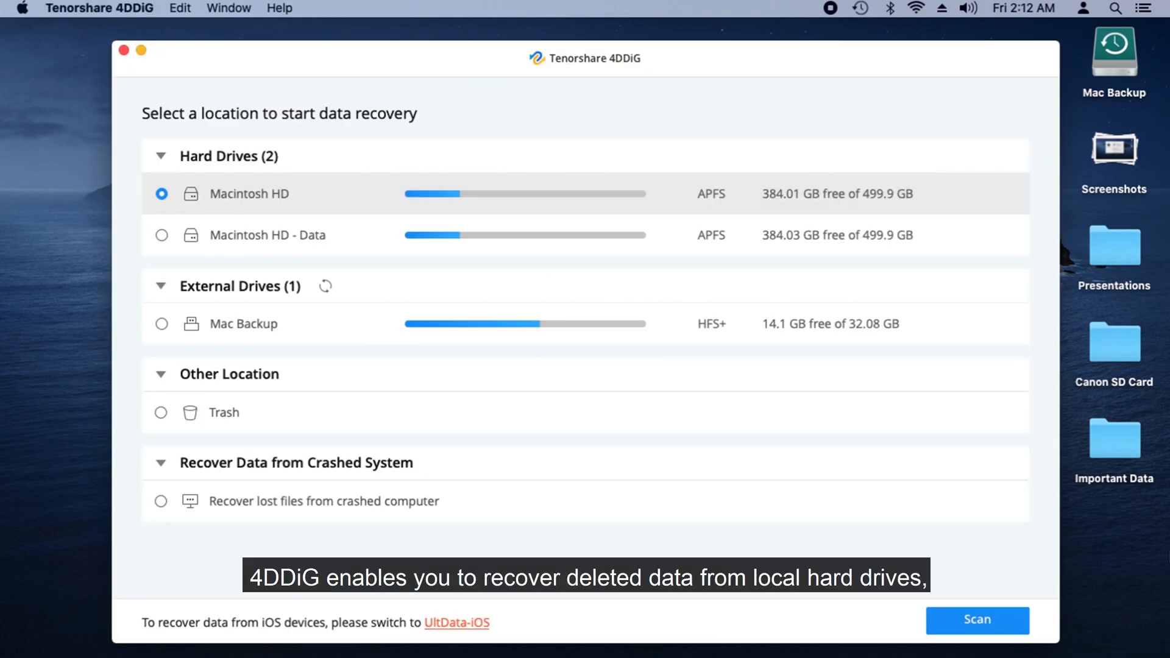
# Review the location options, then scan Macintosh HD - Data for deleted files.
pyautogui.click(161, 235)
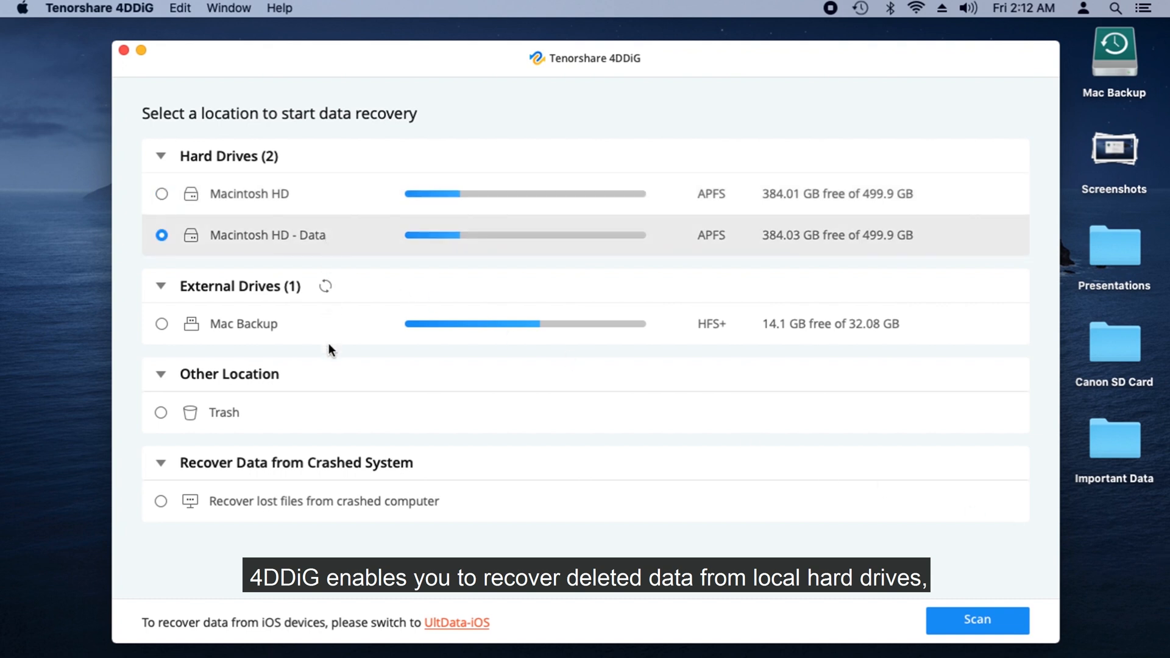
pyautogui.click(161, 323)
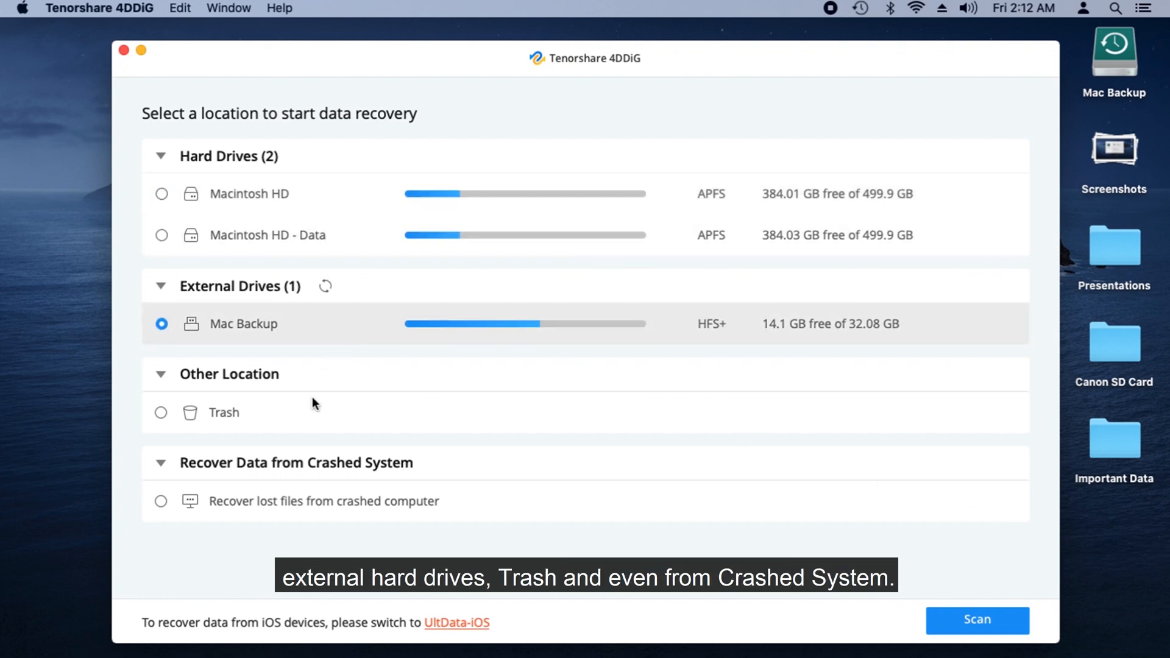
pyautogui.click(161, 413)
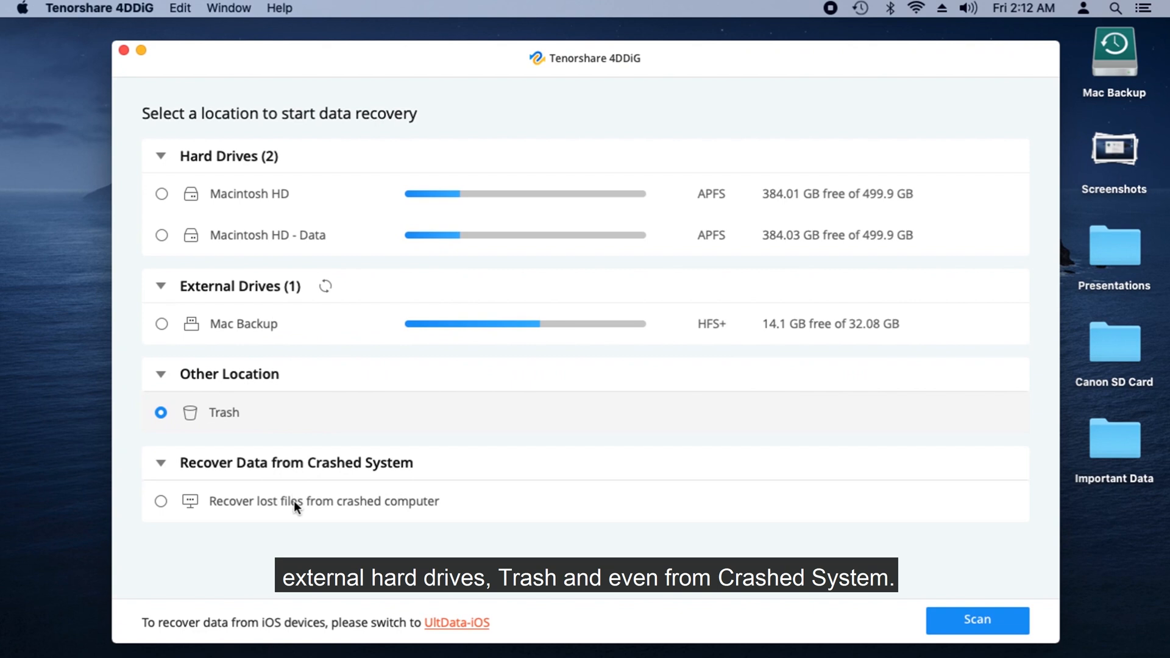
pyautogui.click(161, 500)
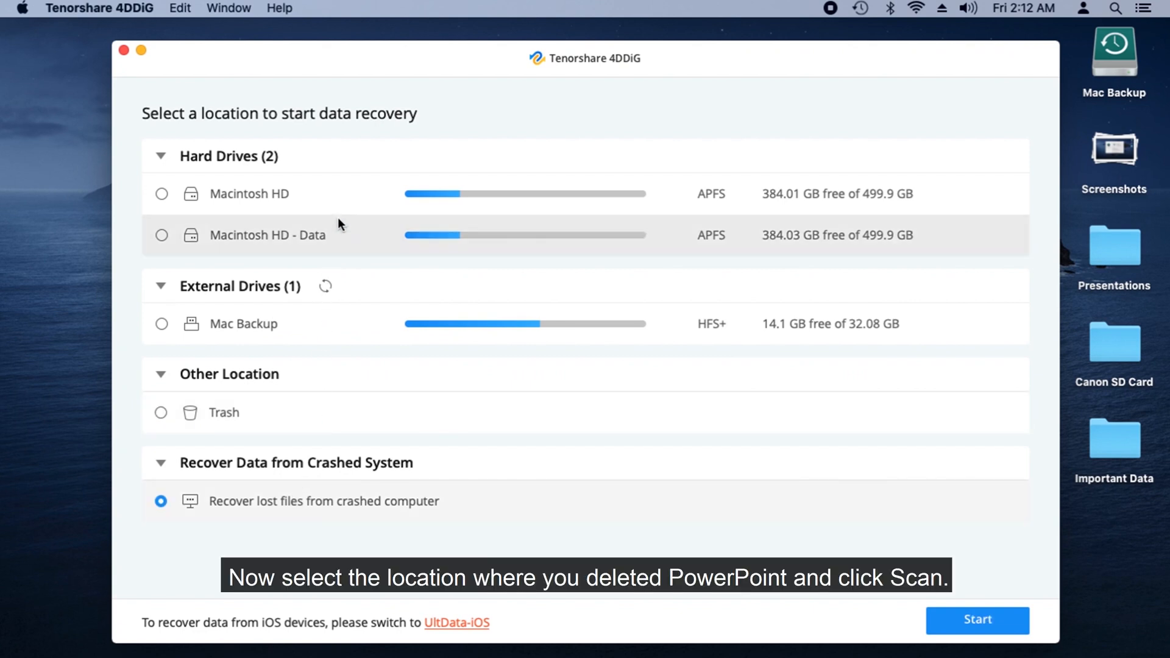
pyautogui.click(161, 235)
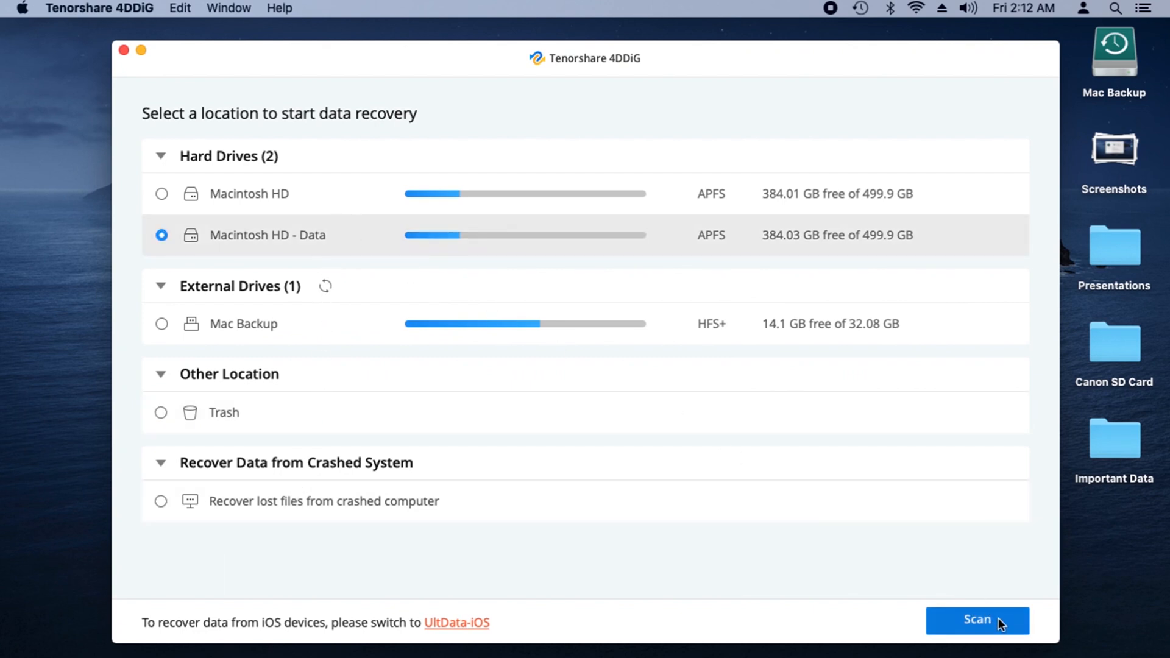
pyautogui.click(978, 620)
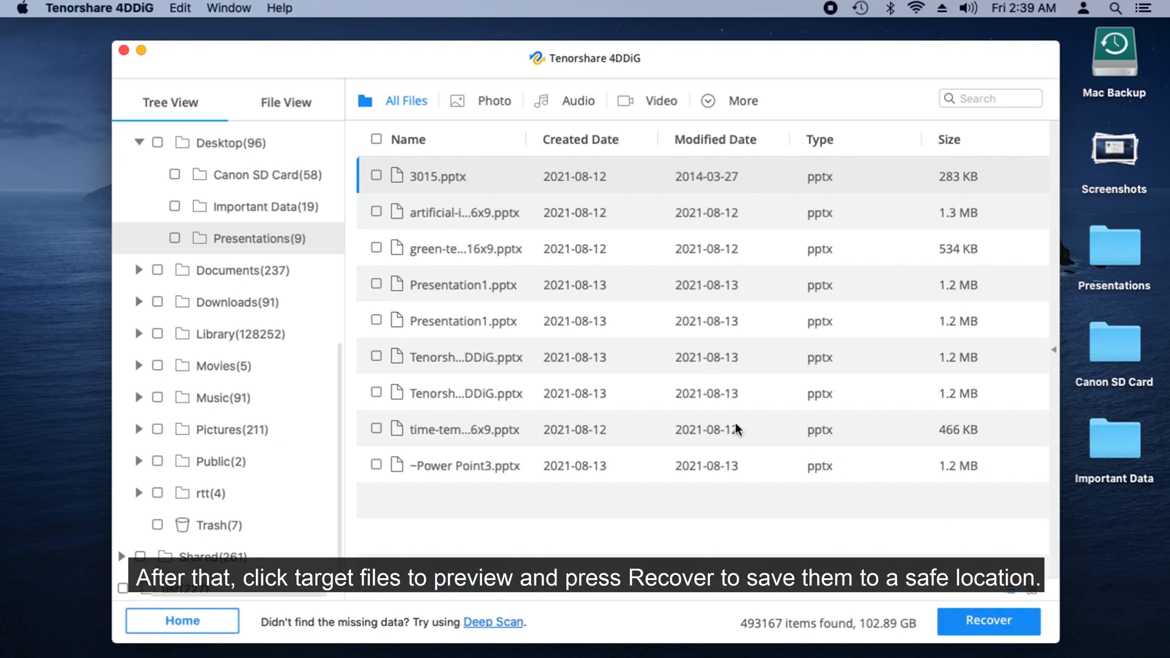
# Select all nine pptx files in Presentations, recover them to the chosen destination and view them in Finder.
pyautogui.click(376, 139)
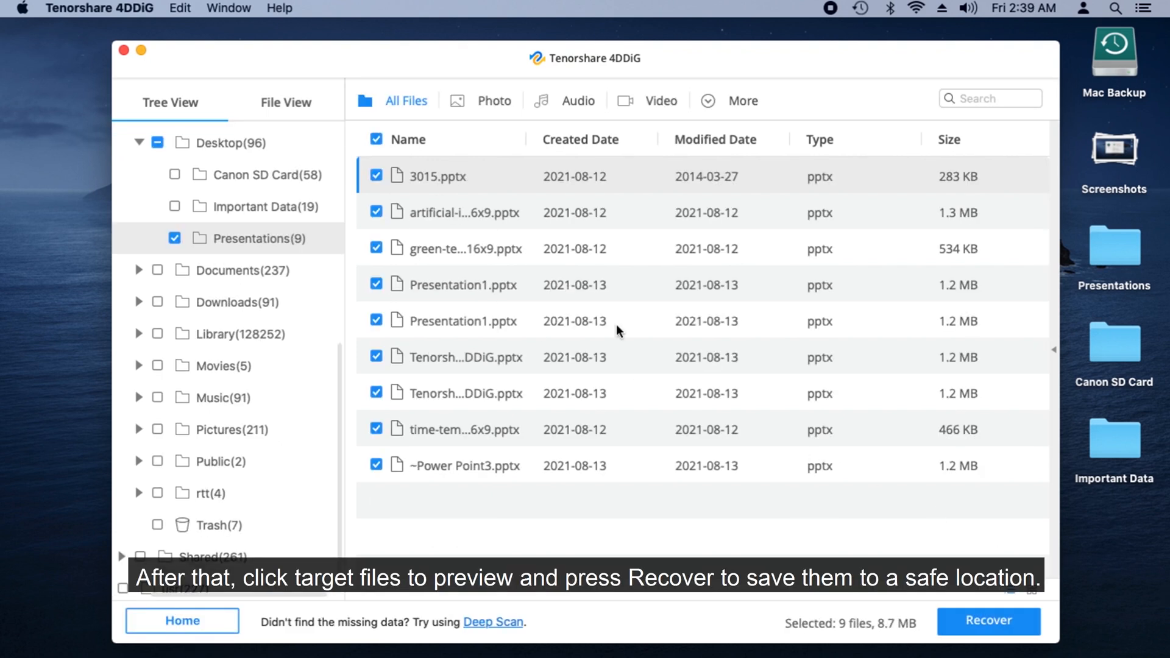
pyautogui.click(989, 620)
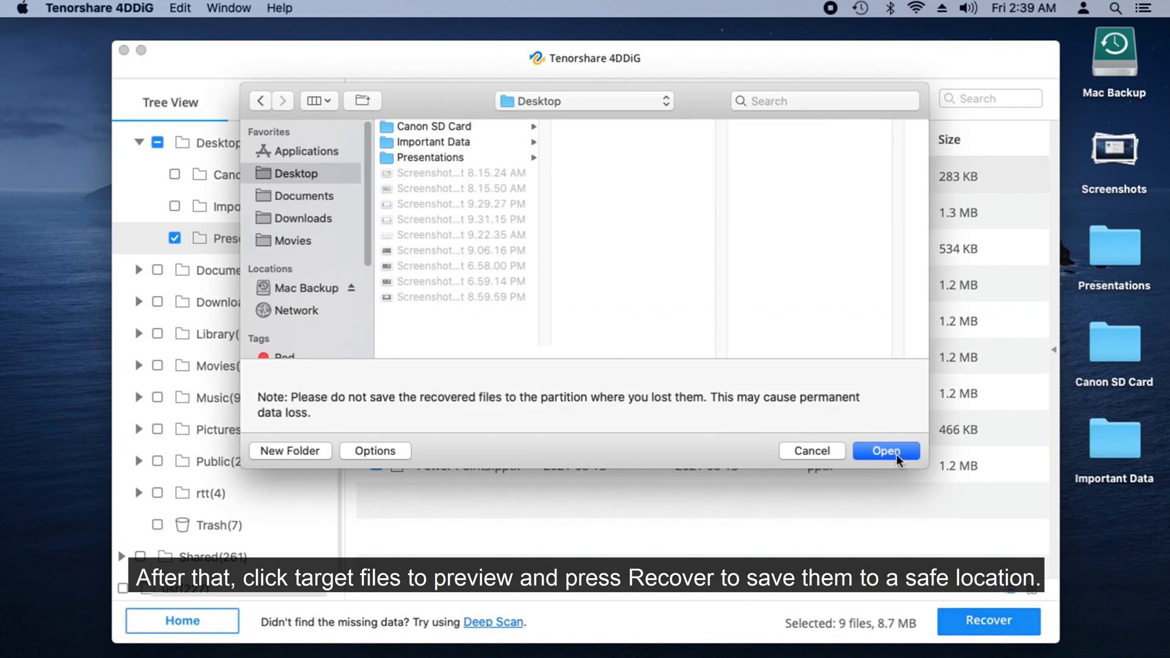
pyautogui.click(885, 451)
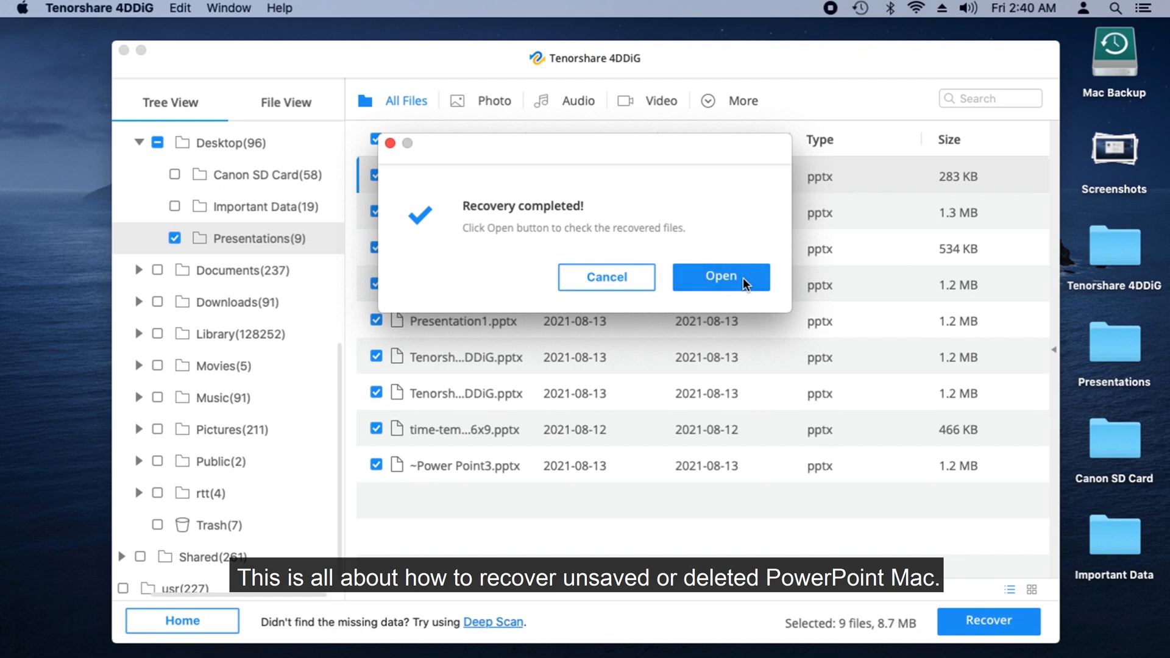
pyautogui.click(719, 277)
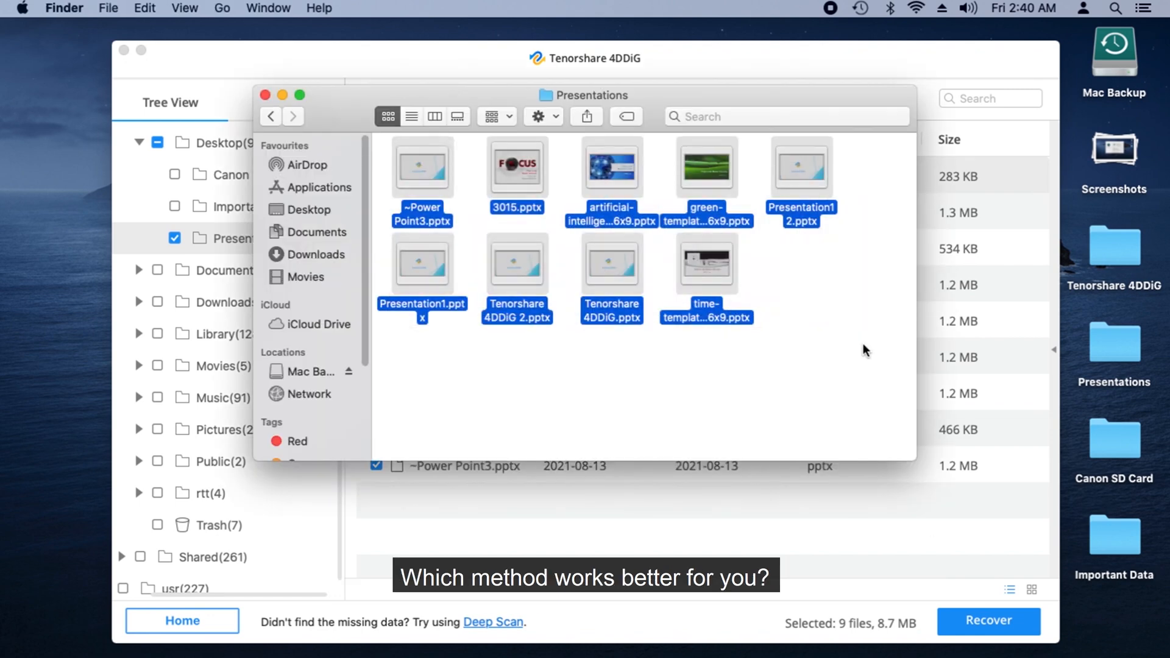